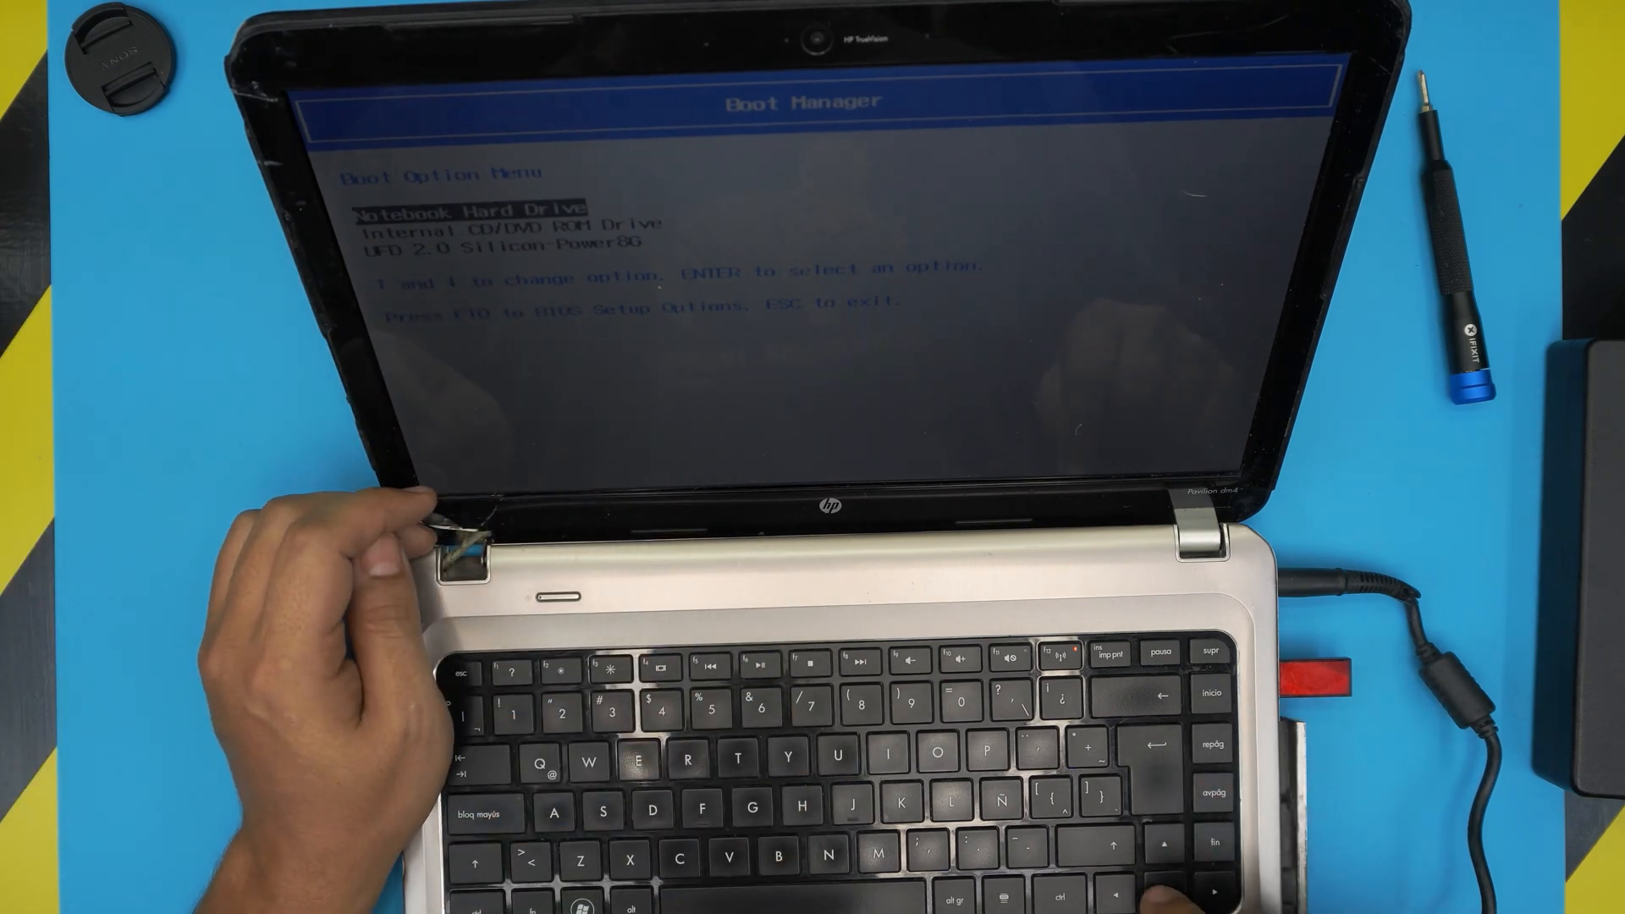
Boot from the UFD 2.0 Silicon-Power8G USB drive in the Boot Option Menu
key(down)
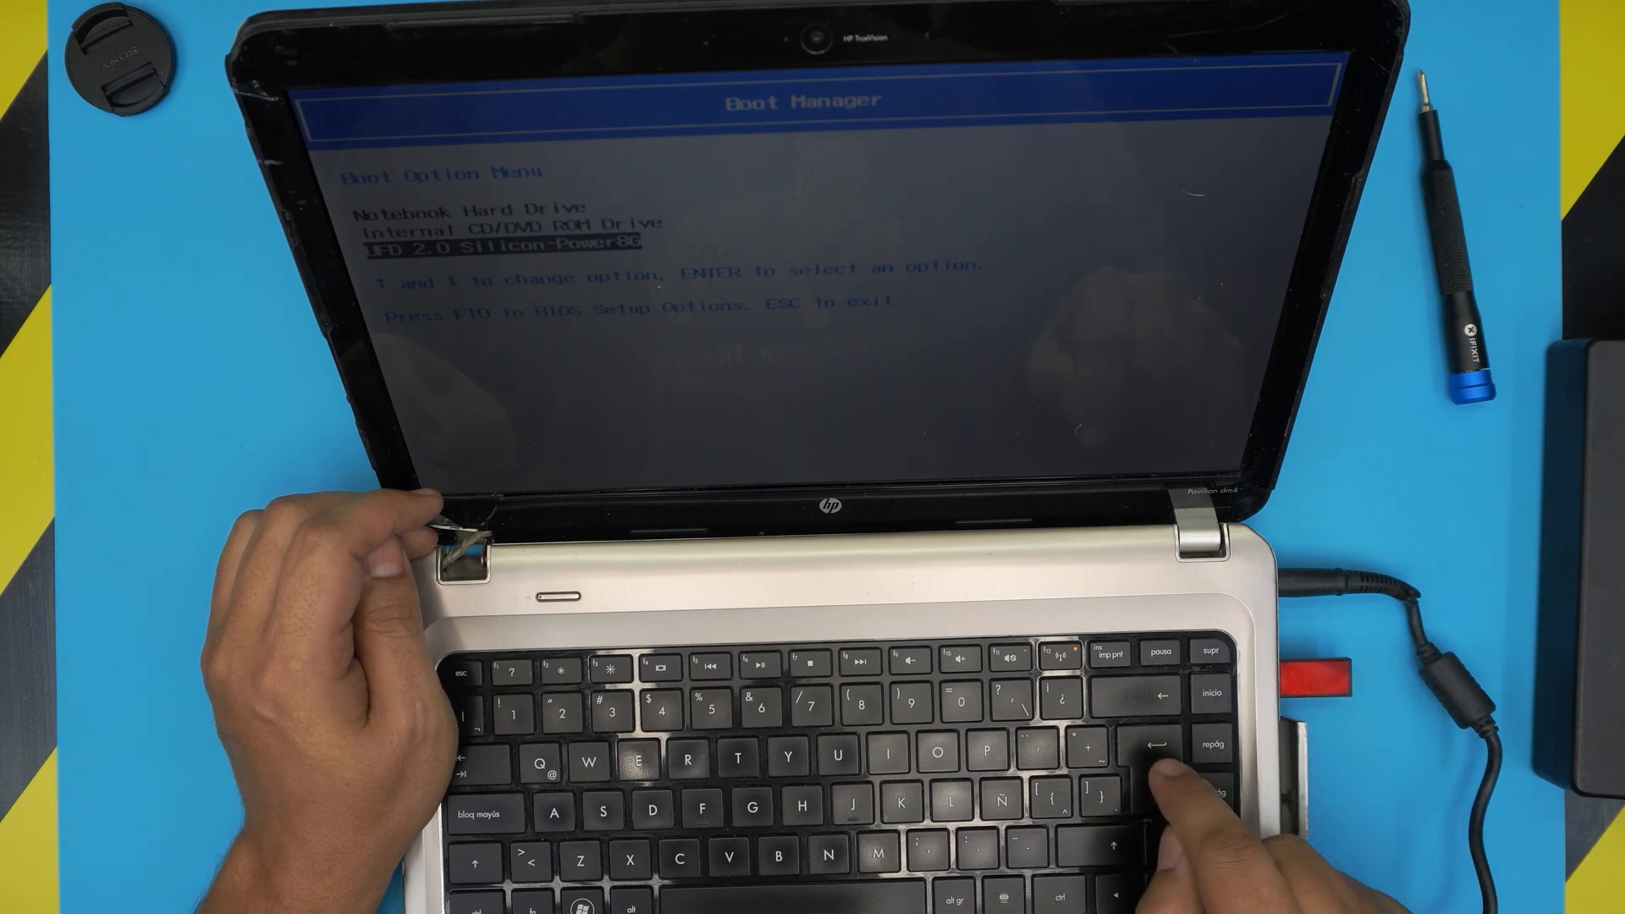
key(enter)
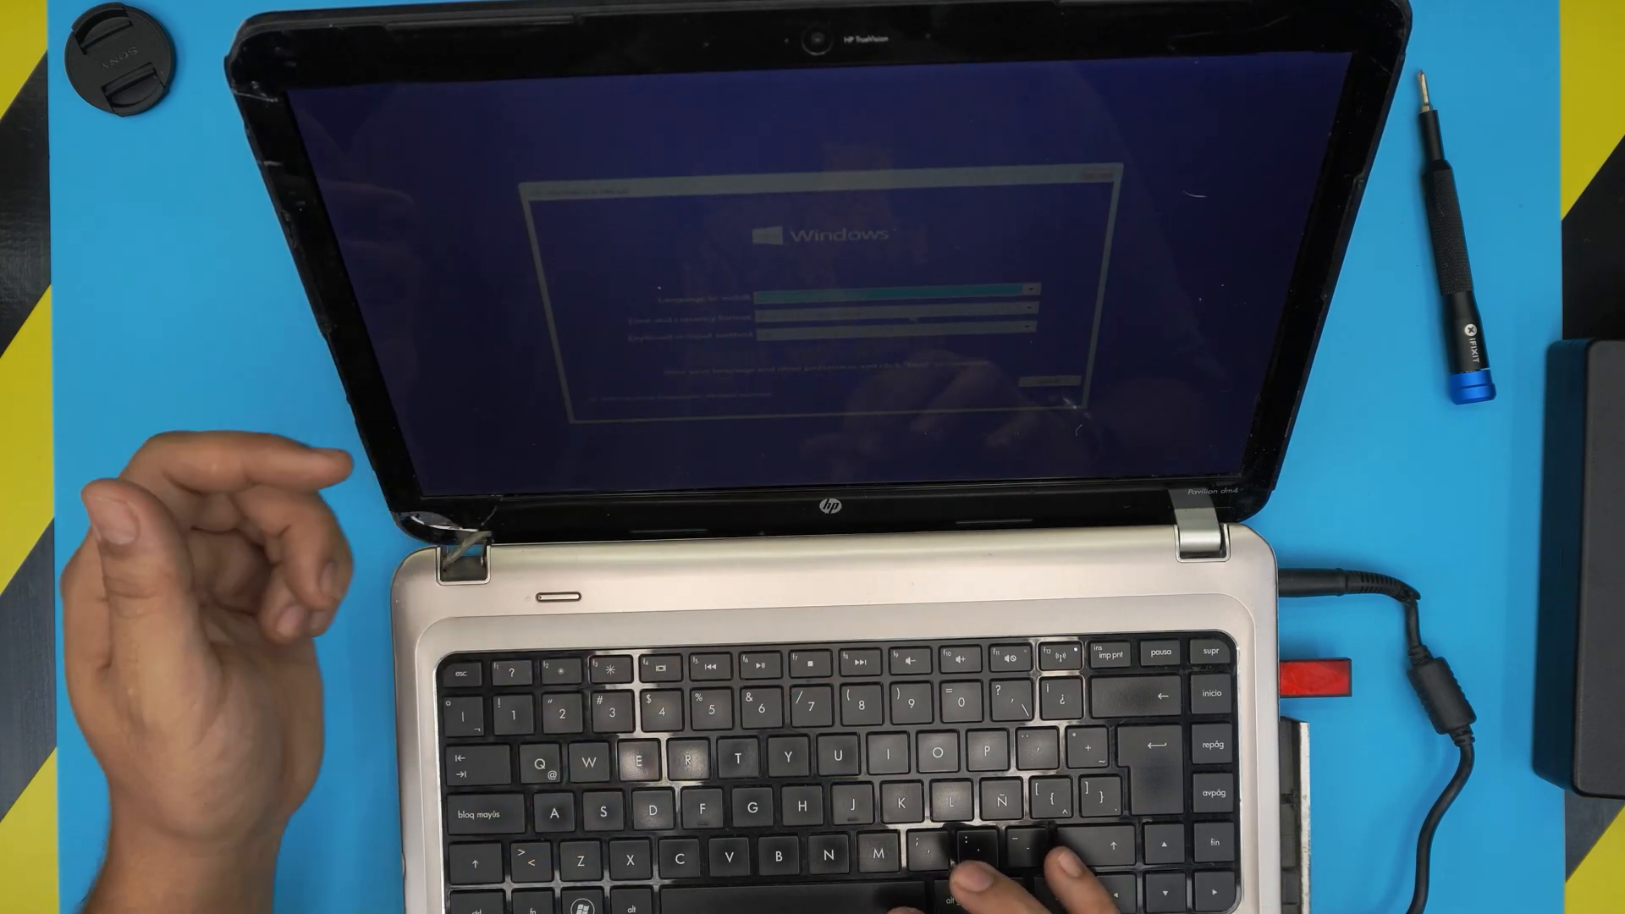